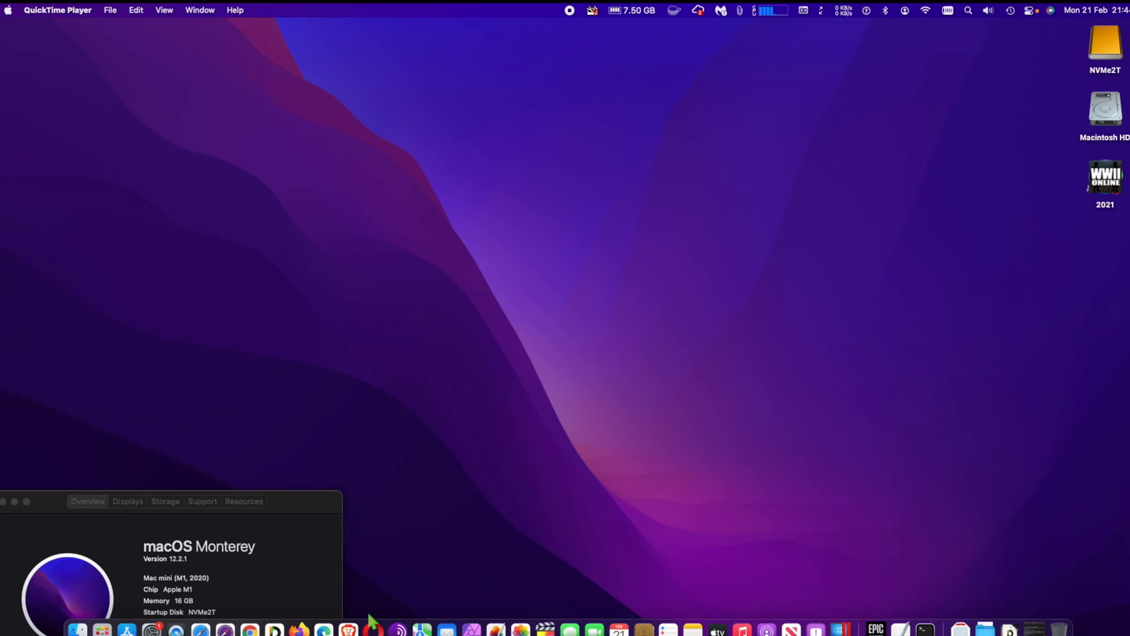
pyautogui.moveTo(348, 629)
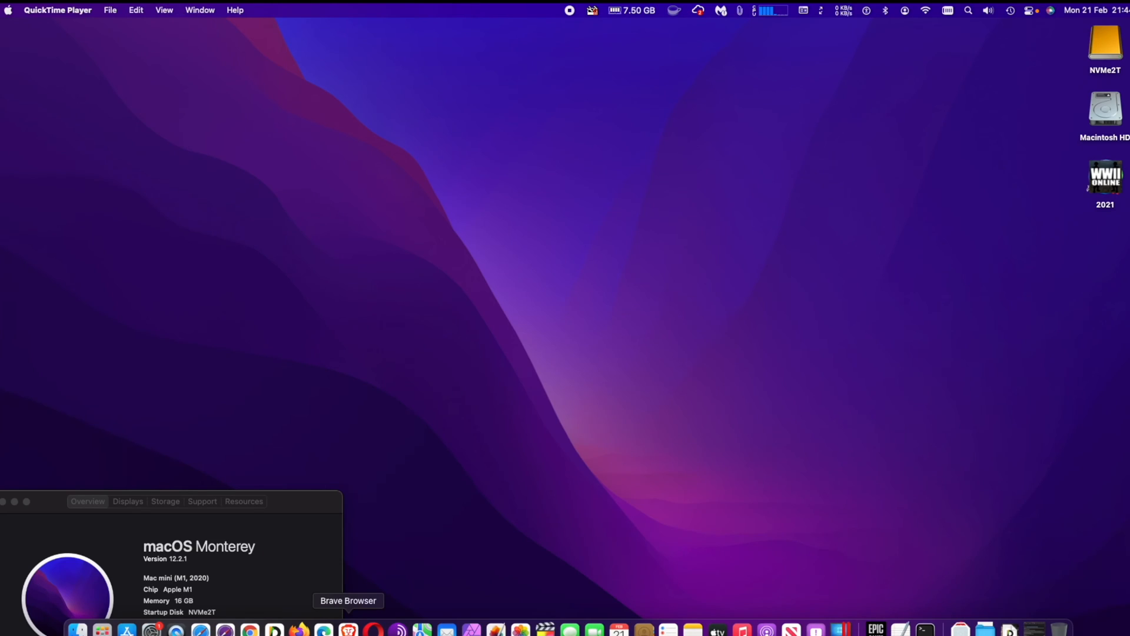
# Step: Launch Brave Browser from the Dock to a new tab page
pyautogui.click(349, 629)
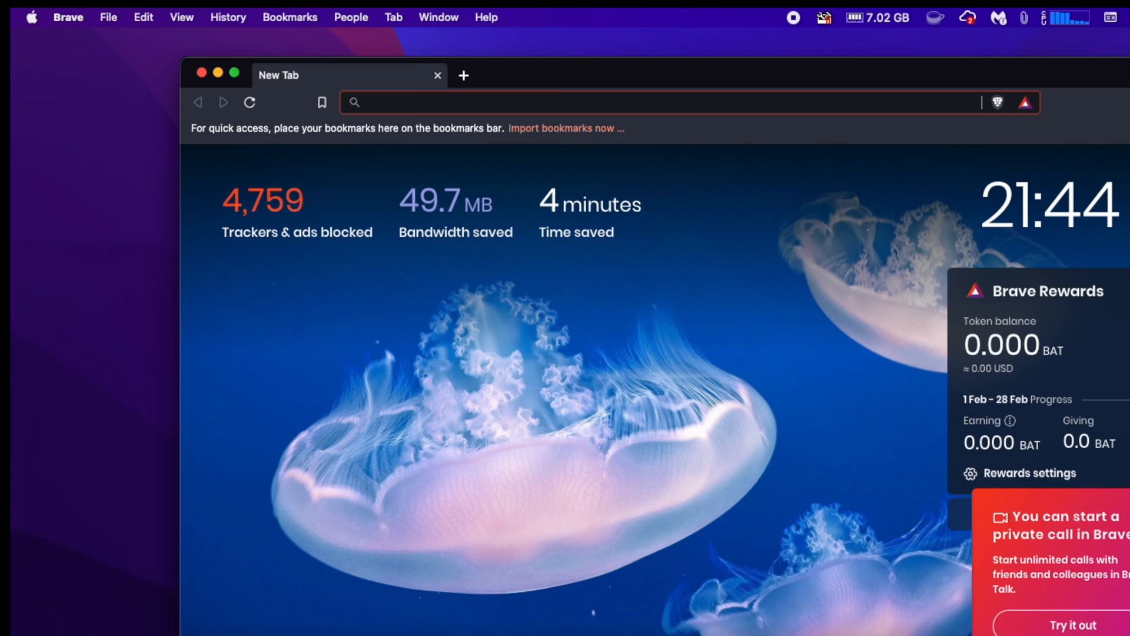
pyautogui.moveTo(147, 52)
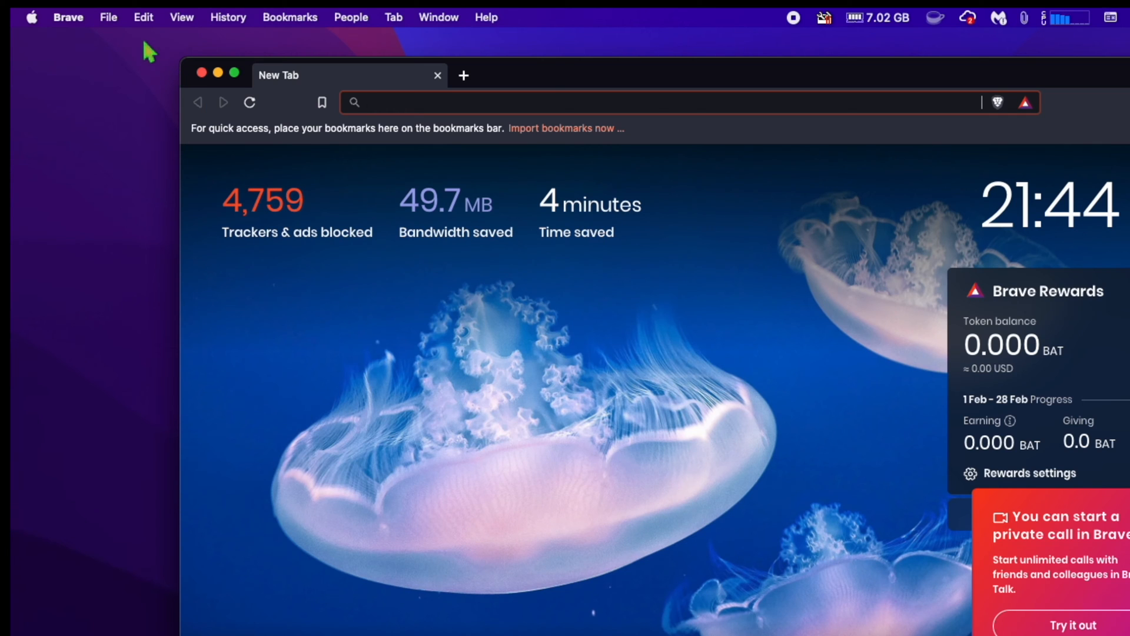
# Step: Show the About Brave page confirming version 1.35.103 (Chromium 98) is up to date
pyautogui.click(68, 16)
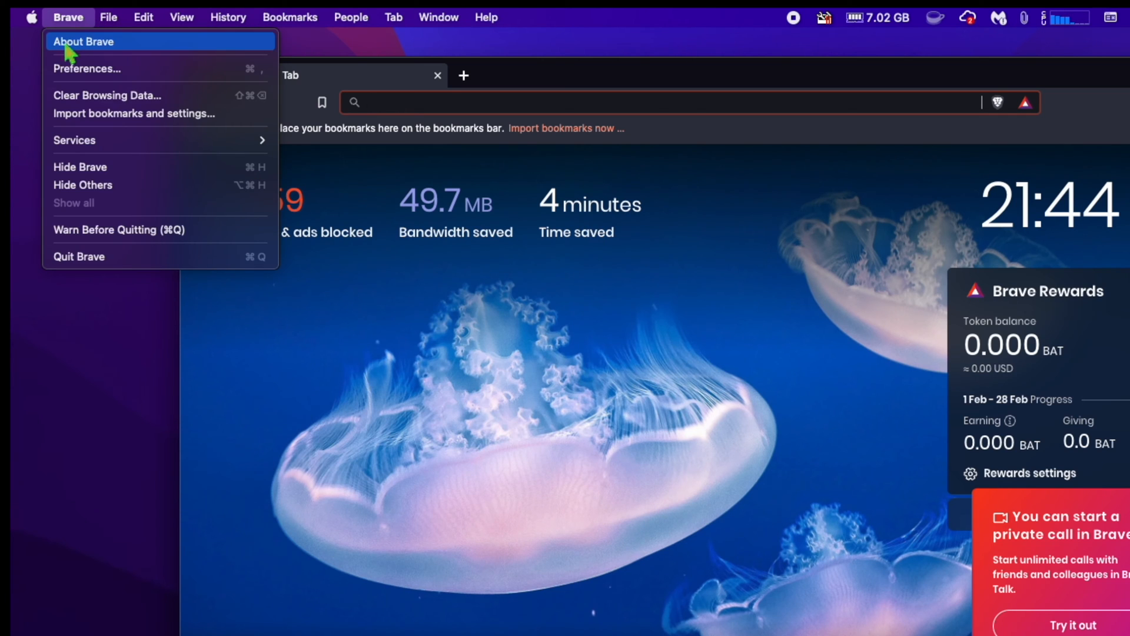
pyautogui.click(84, 42)
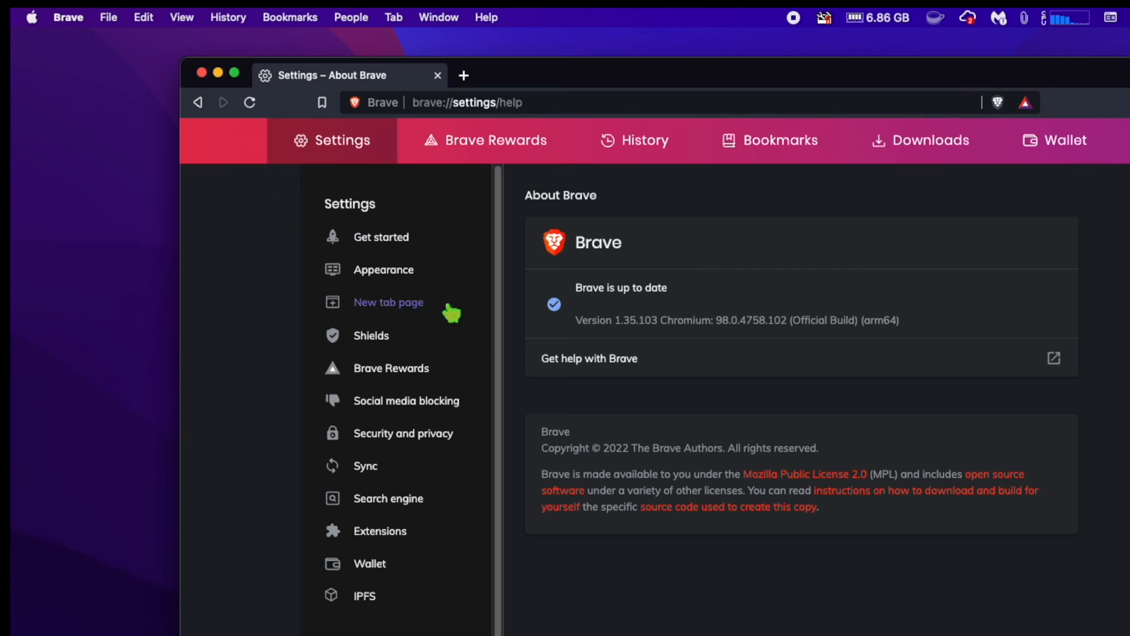
pyautogui.moveTo(652, 310)
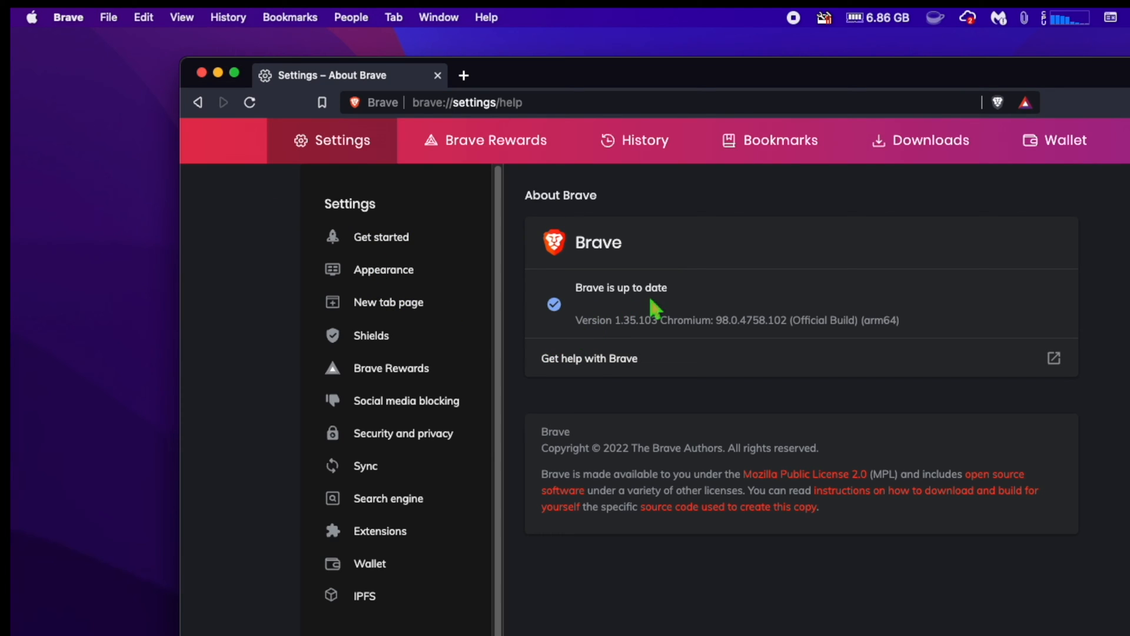
pyautogui.moveTo(635, 310)
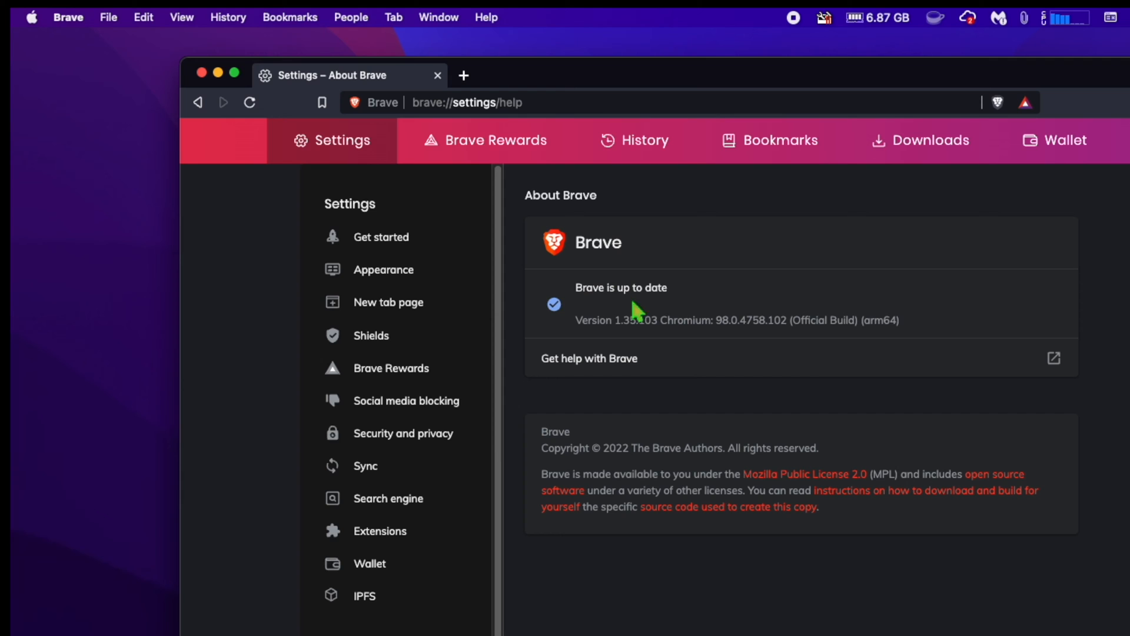
pyautogui.click(109, 17)
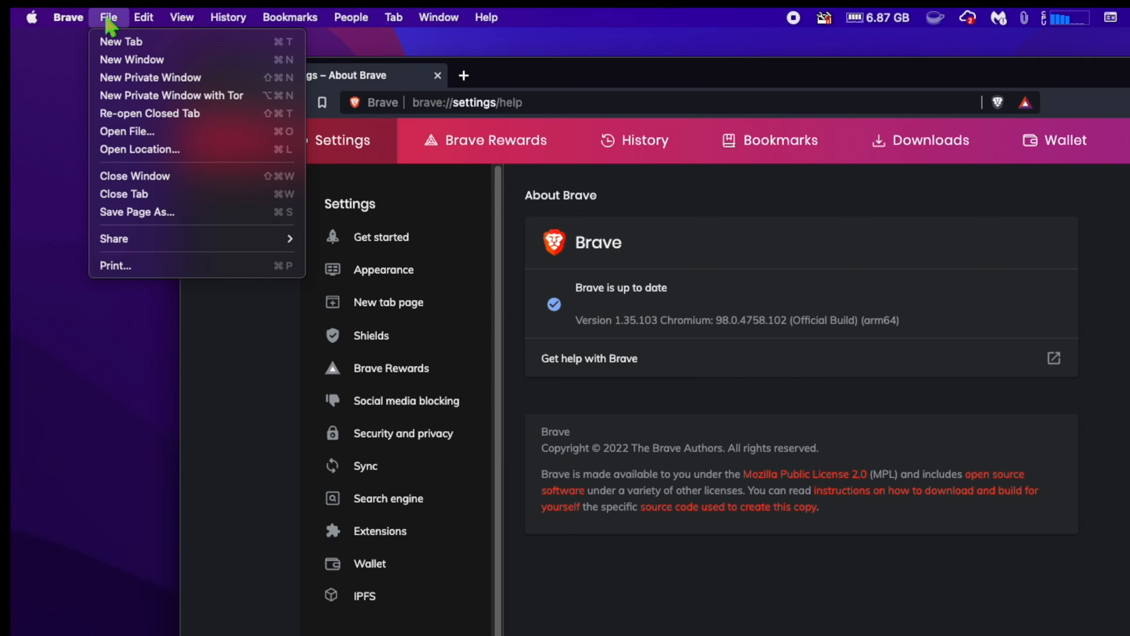
pyautogui.moveTo(202, 99)
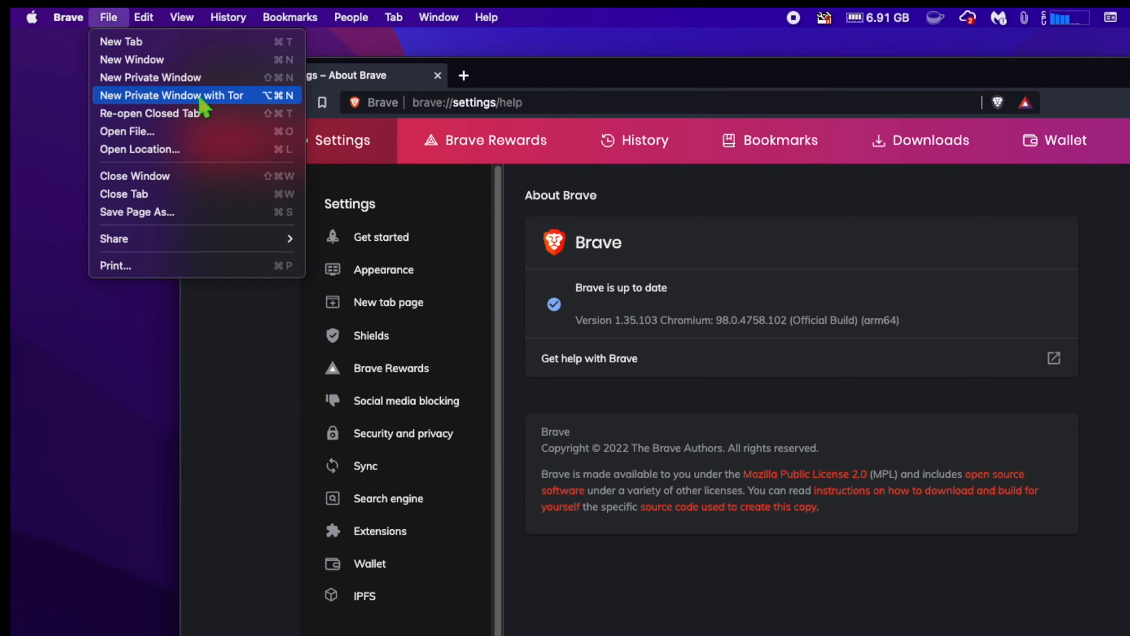
pyautogui.moveTo(142, 103)
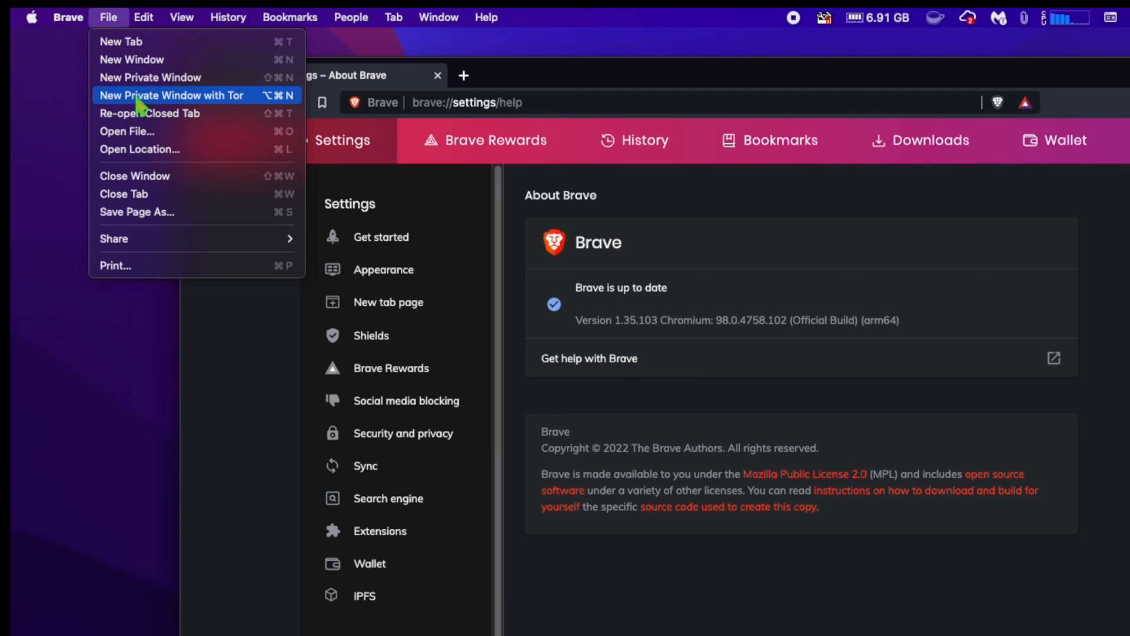
# Step: In a Tor private window, search 'what is my ip' and open whatismyipaddress.com
pyautogui.click(171, 94)
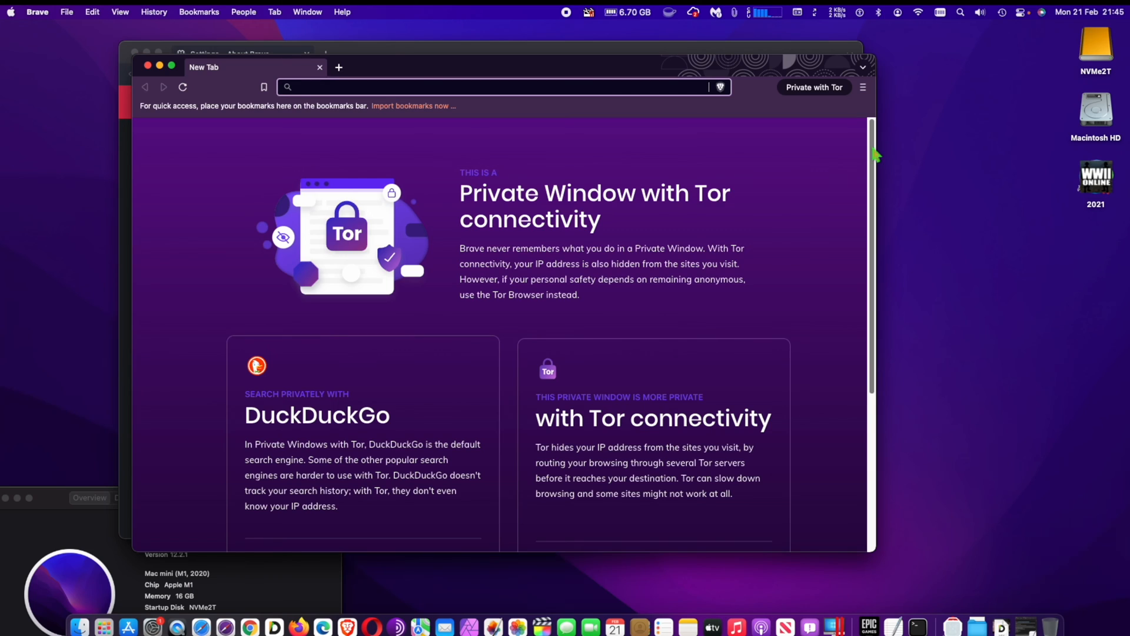
pyautogui.scroll(-3)
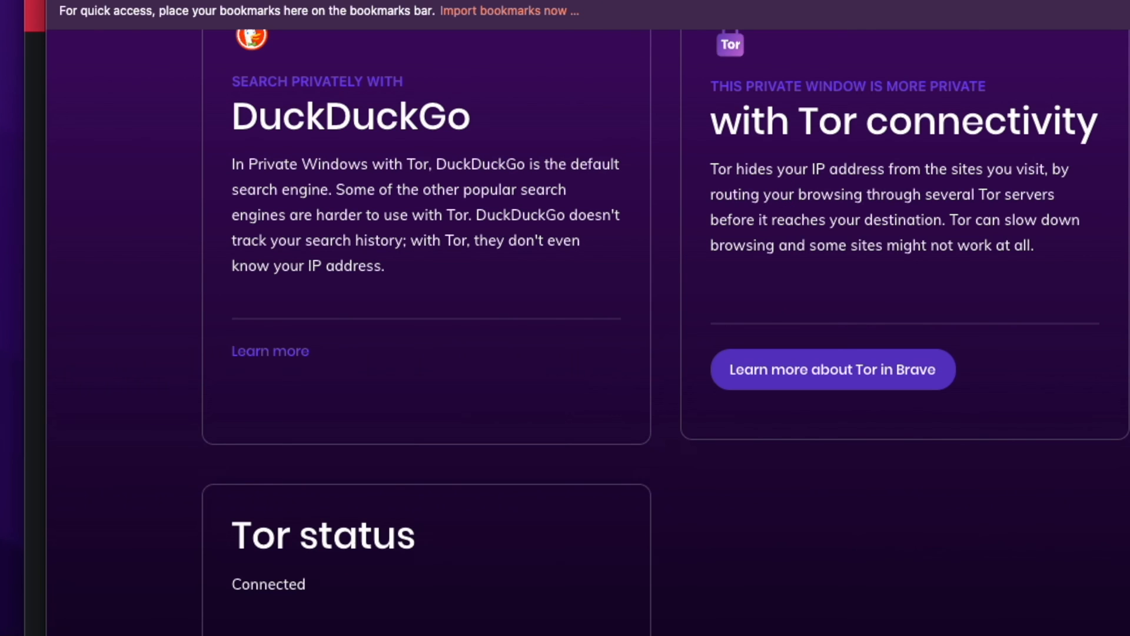
pyautogui.write('what is my ip s')
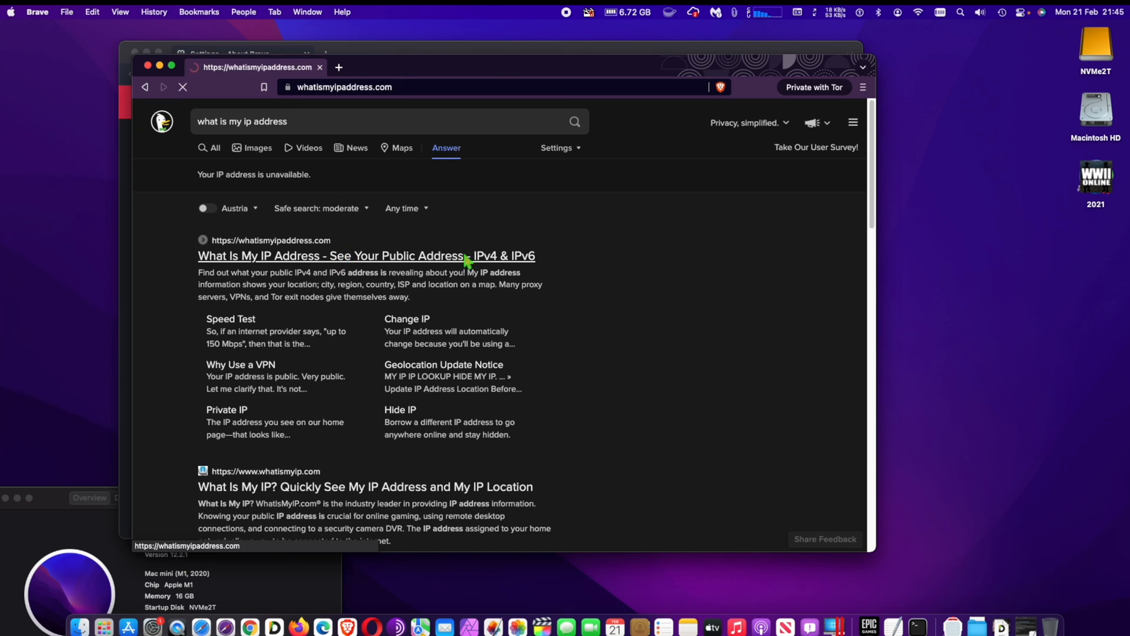
pyautogui.click(366, 256)
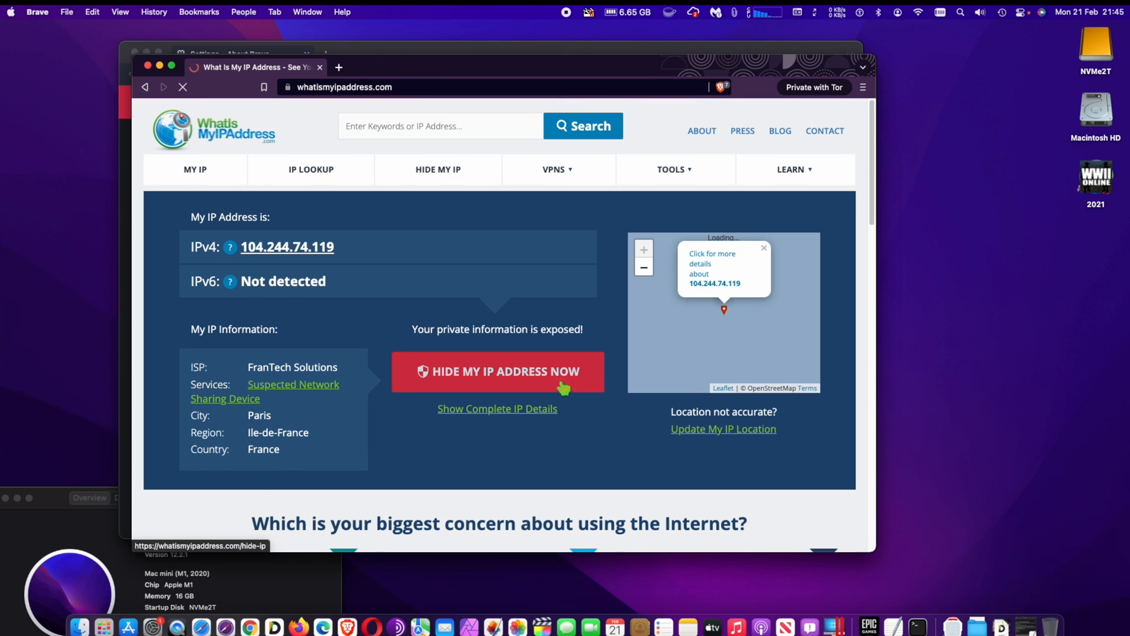
pyautogui.click(149, 66)
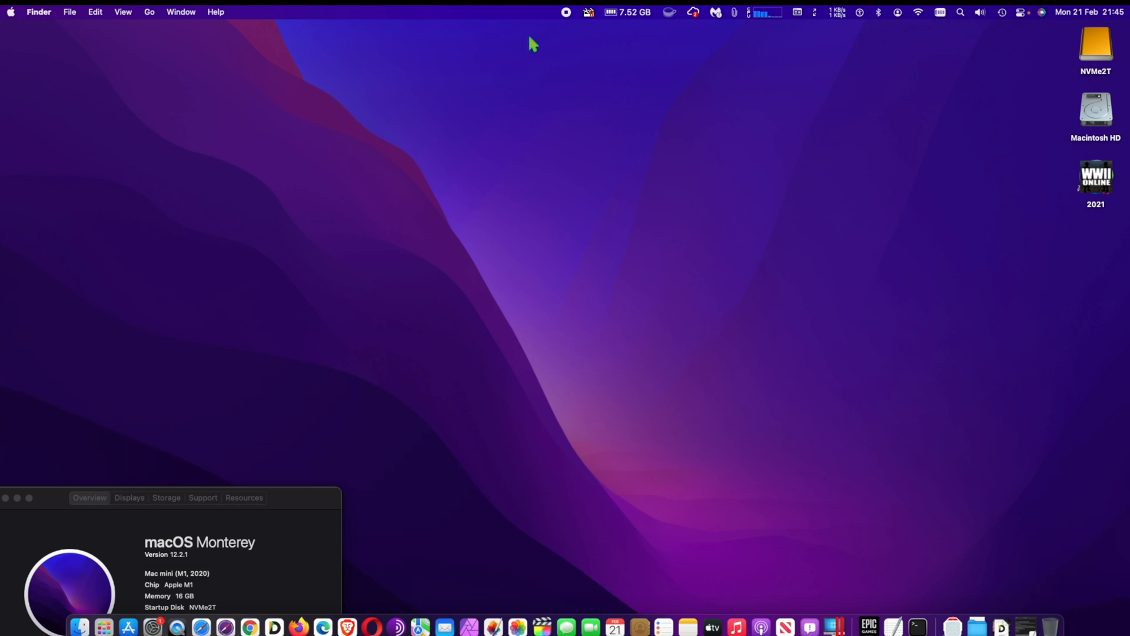